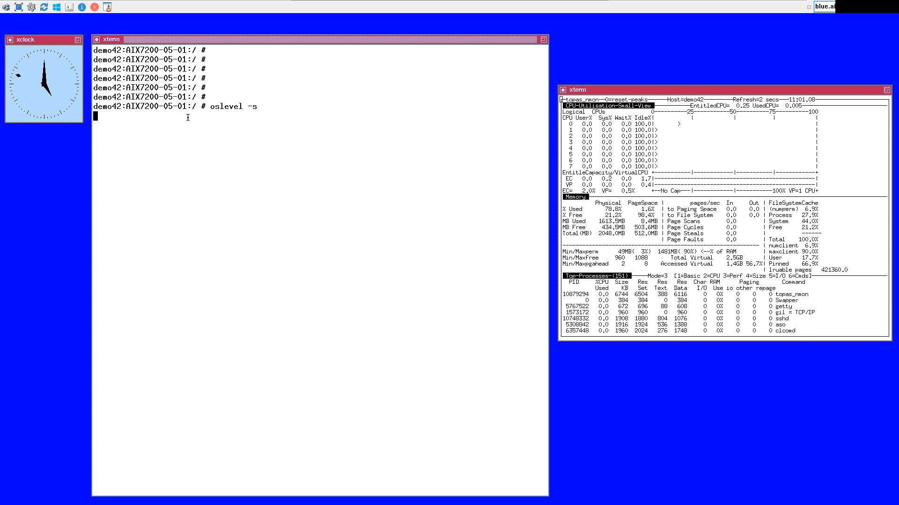
key(Return)
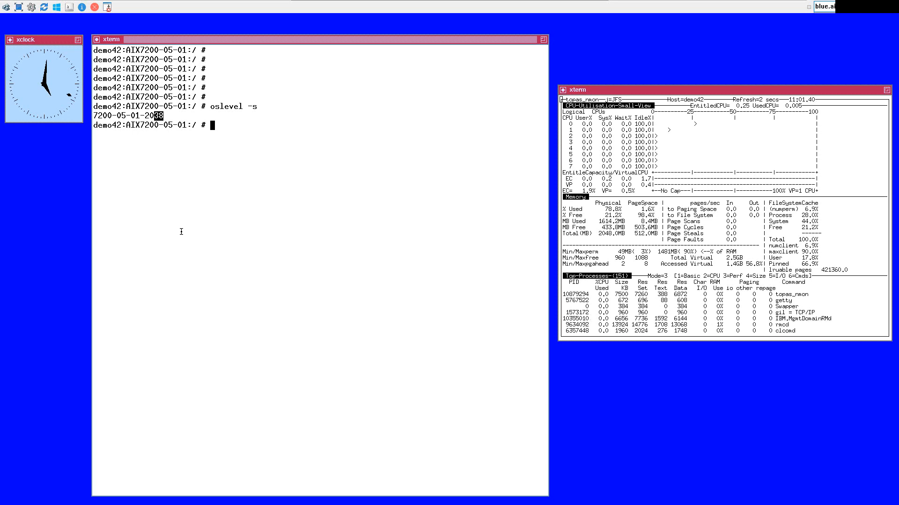
List filesystem free space in gigabytes with df -g, showing inst.images 100% full.
text(df -g)
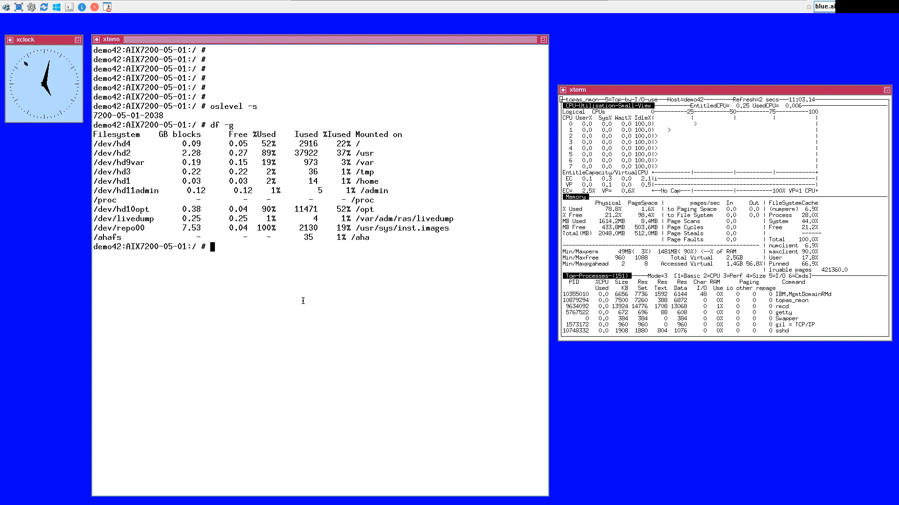
Grow /usr/sys/inst.images to 16 GB with chfs and recheck disk usage.
text(chfs -a s)
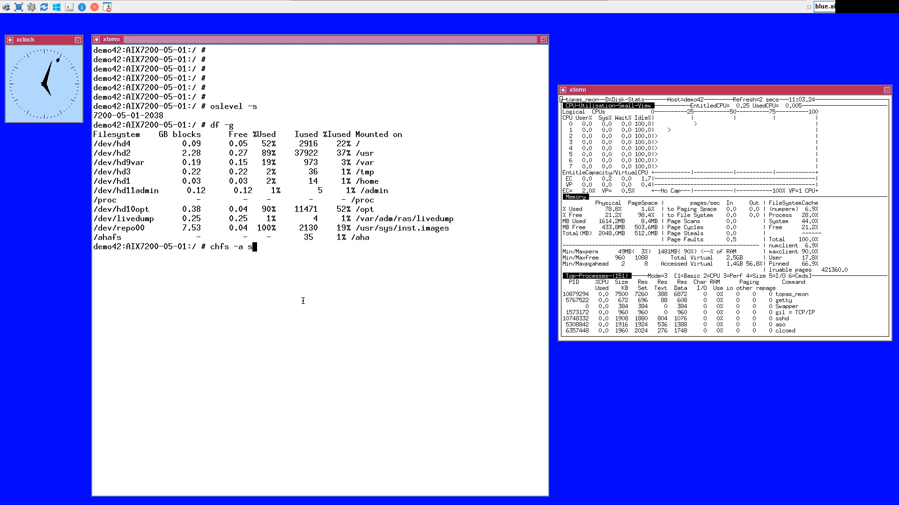
text(ize)
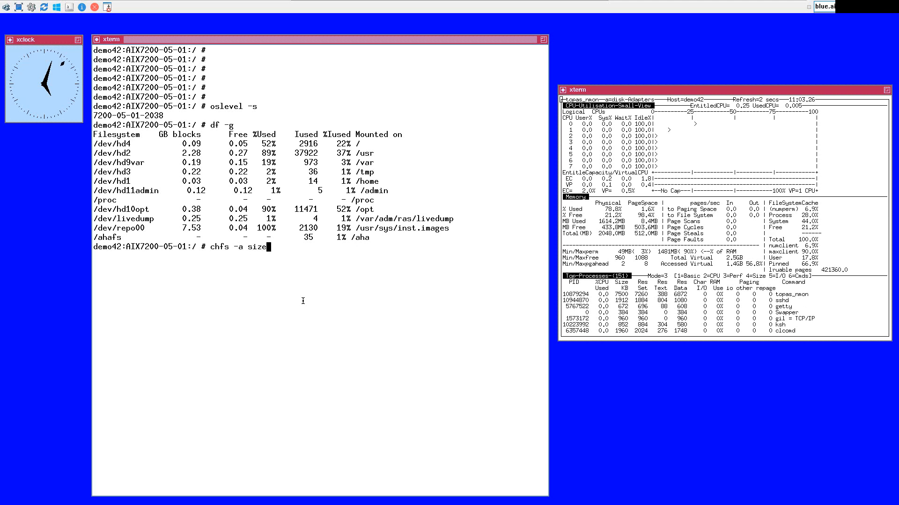
text(16G)
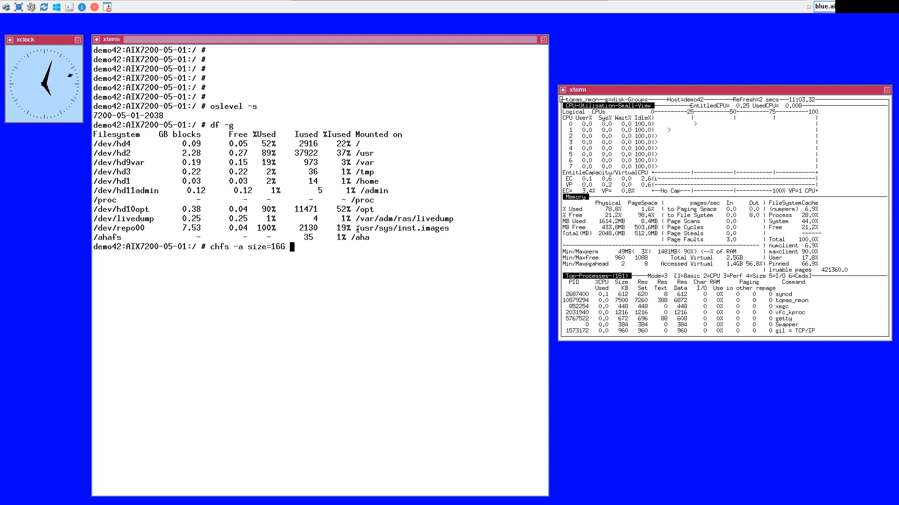
text(/usr/sys/inst.images)
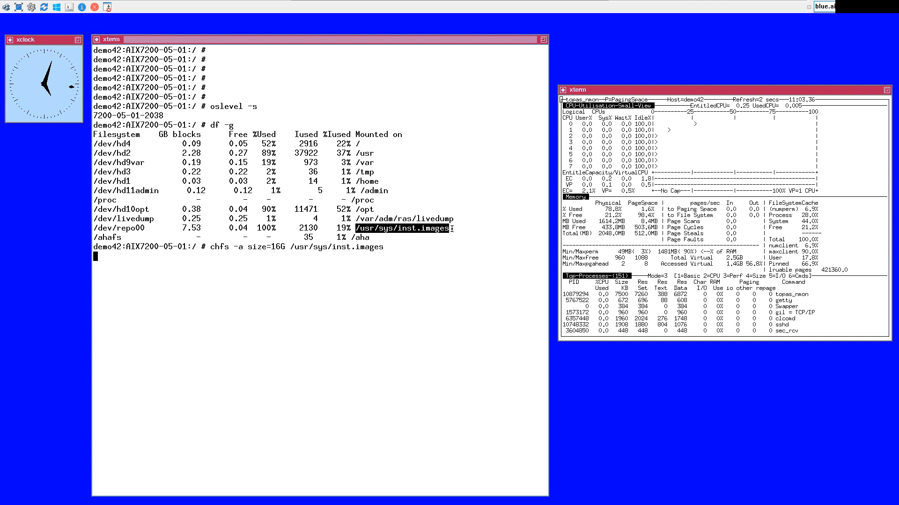
key(Return)
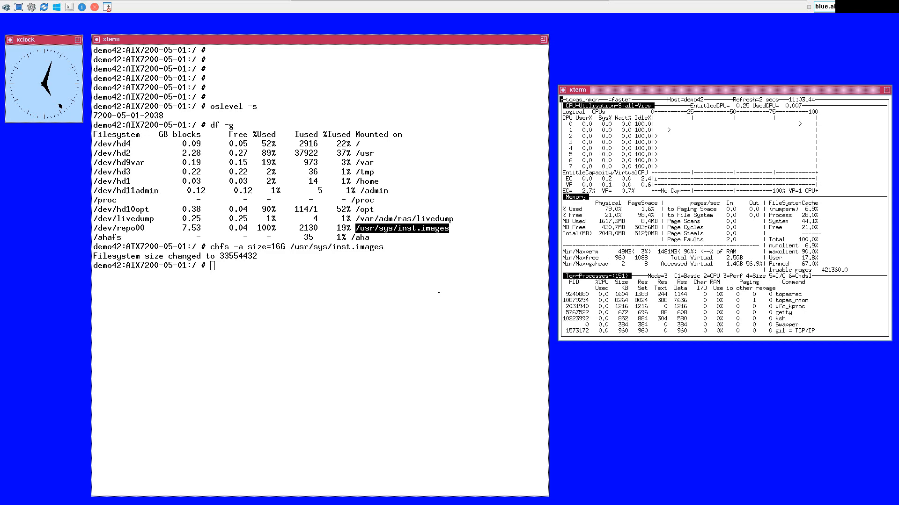
text(df)
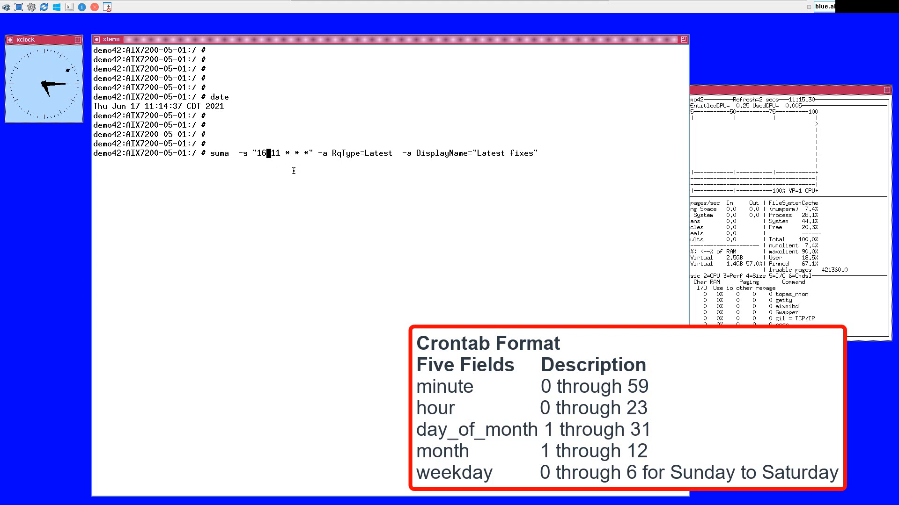
Create the daily SUMA 'Latest fixes' download task scheduled at 11:16, as task ID 2.
key(Return)
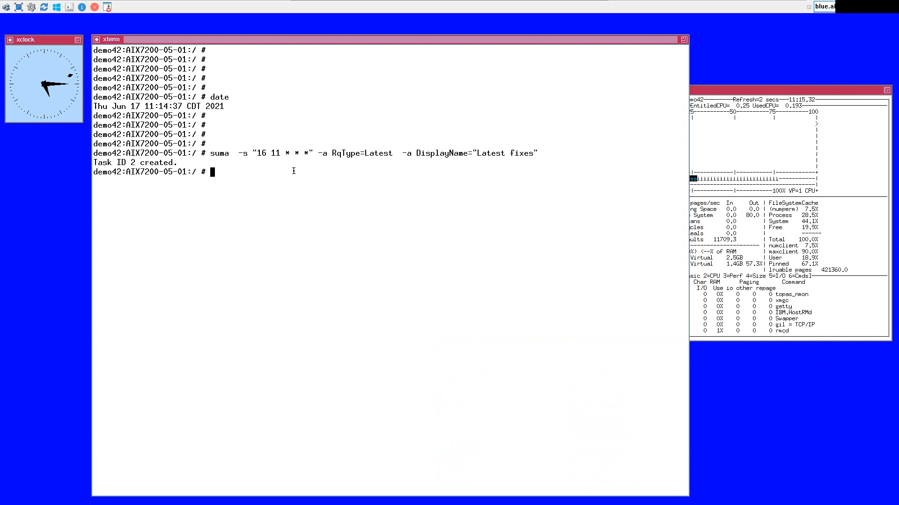
List the SUMA task settings for task 2 and show the current system date and time.
text(suma -l)
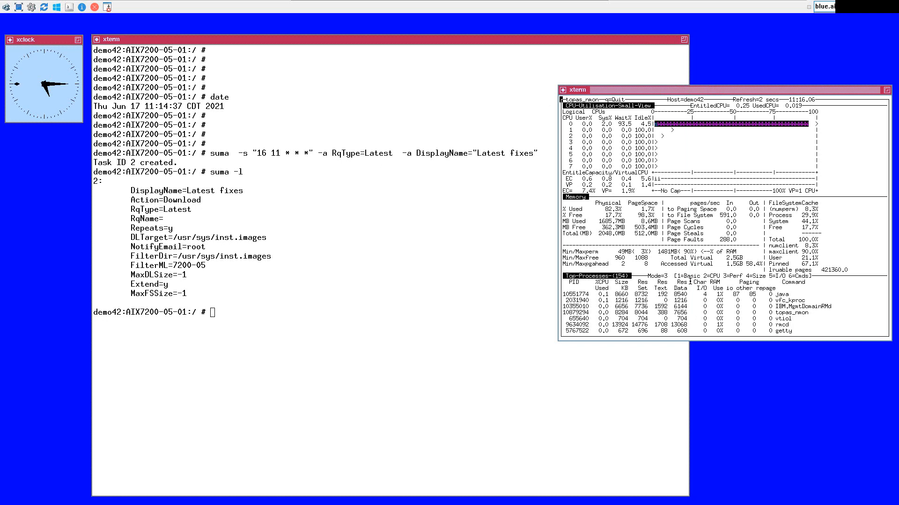
text(date)
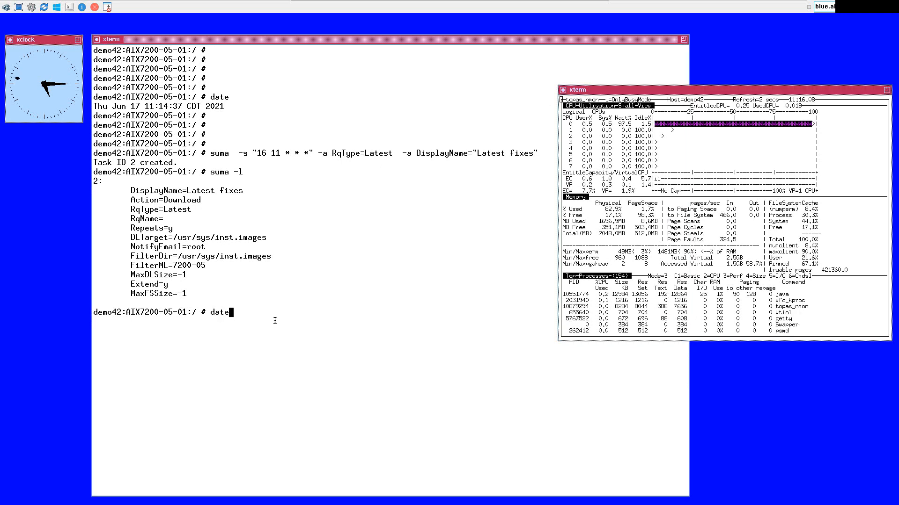
key(Return)
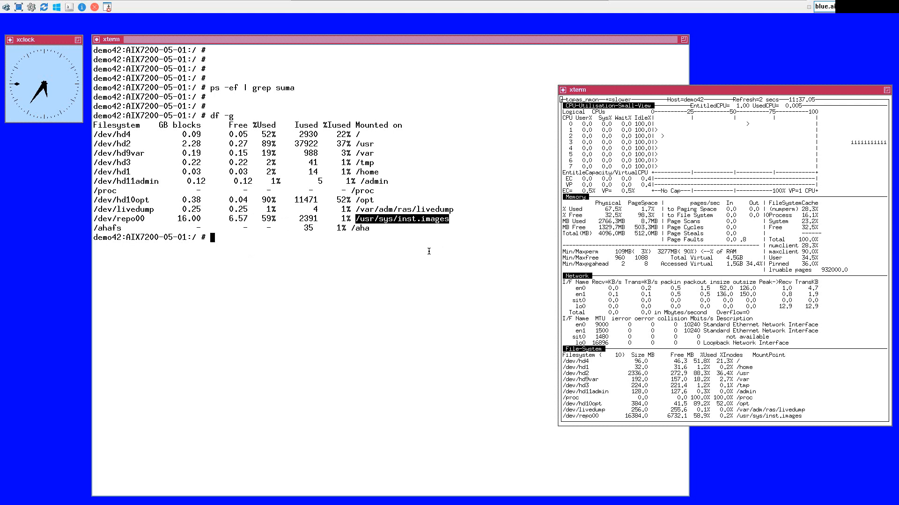
Change to /usr/sys/inst.images/installp/ppc and list the .bff update files by date with ls -ltr.
text(cd /usr/sys/inst.images)
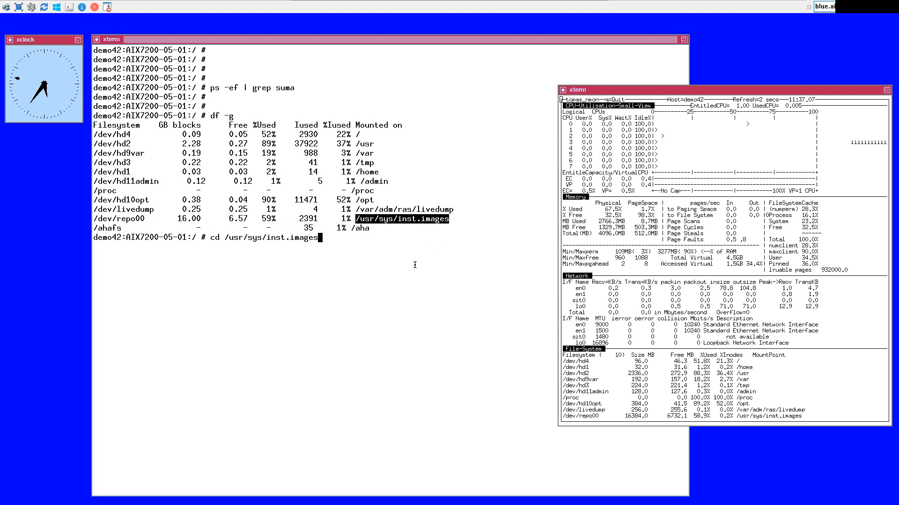
text(l)
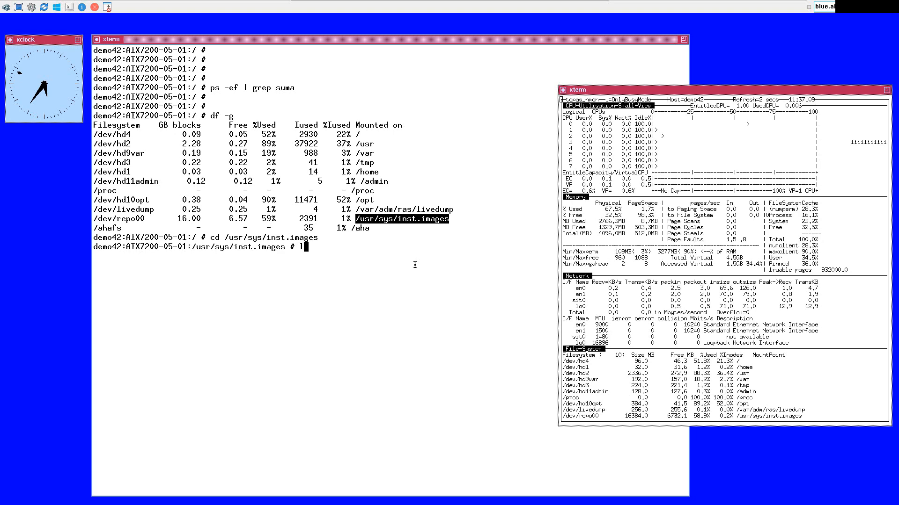
text(ls -trl)
text(cd *)
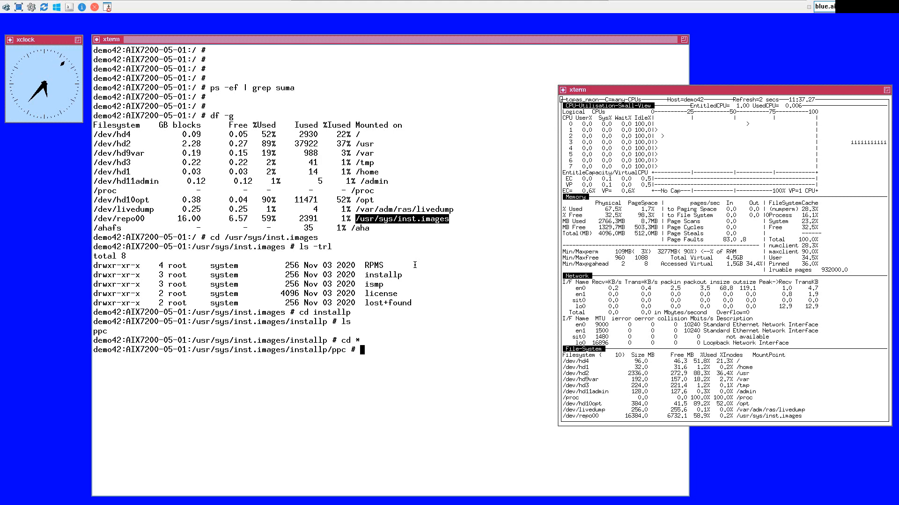
text(ls -l)
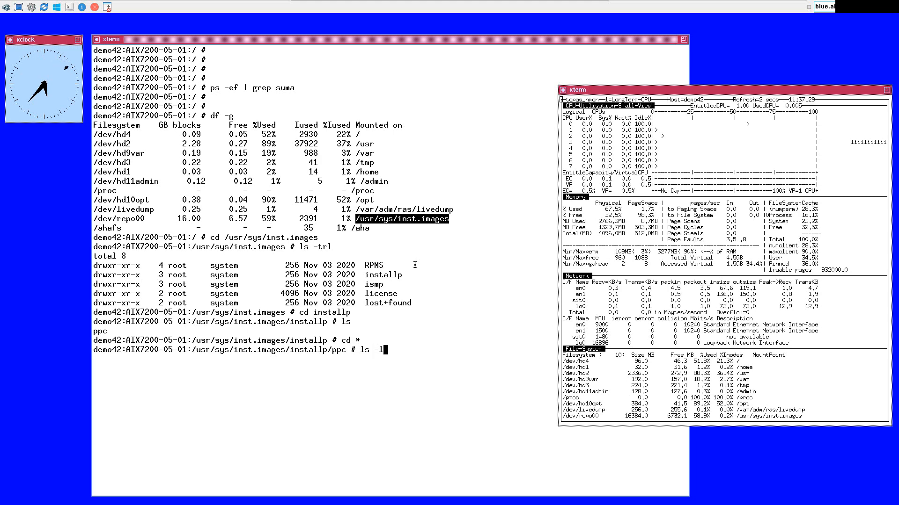
text(tr)
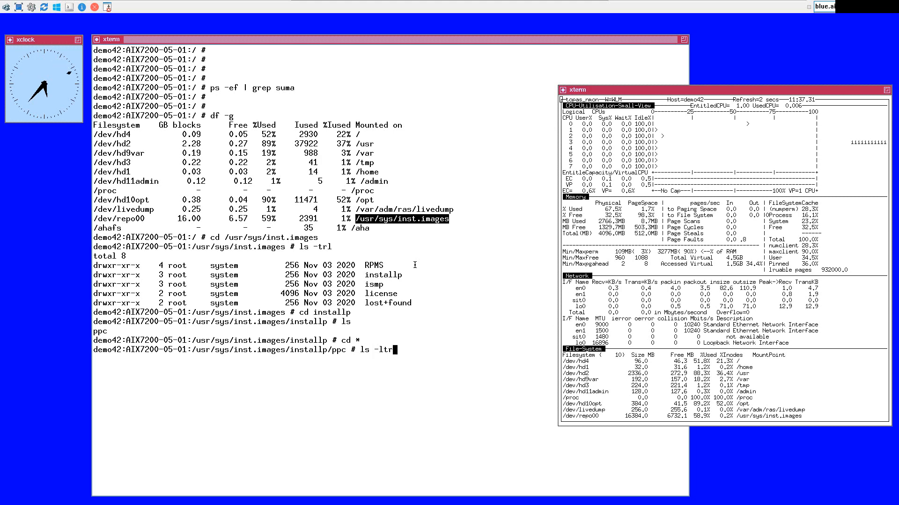
key(Return)
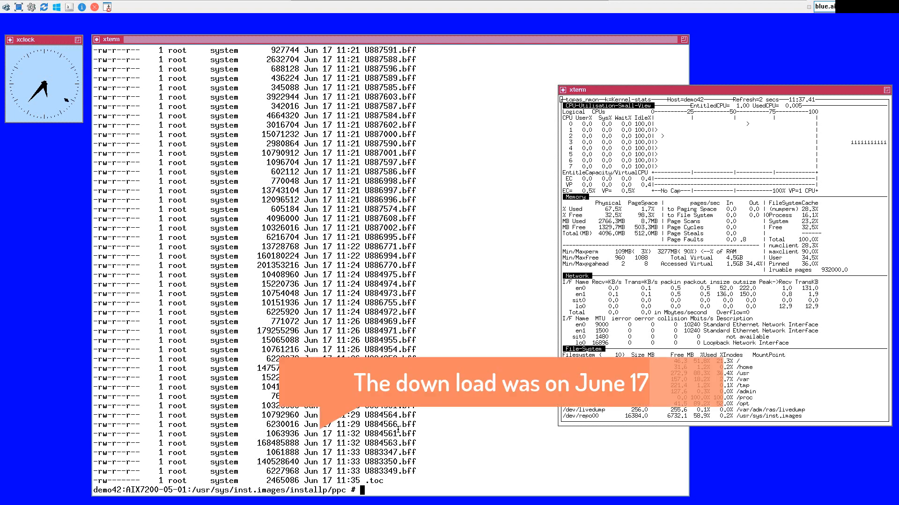
text(ls -ltr | grep "Jun 17" | wc -l)
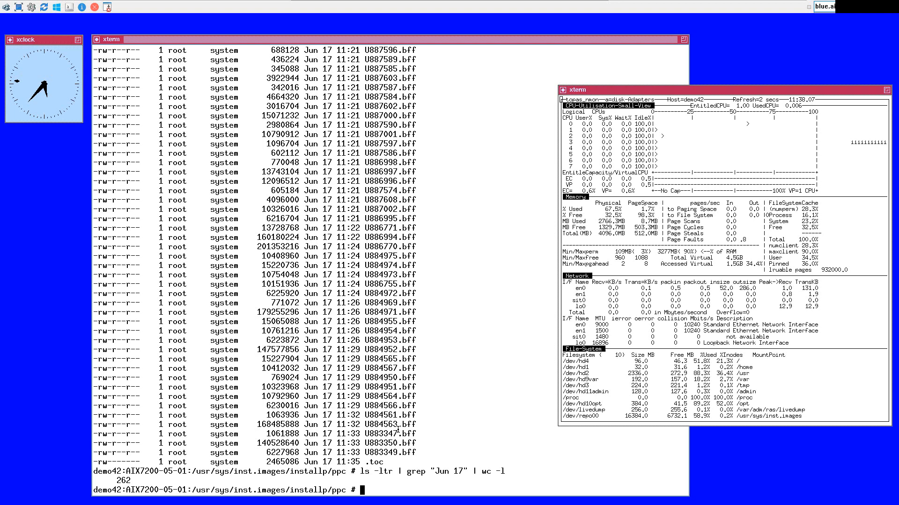
Check disk usage, then loop chfs -a size=4G over /, /var, /opt and /usr.
text(df -g)
text(for i in / /var /opt)
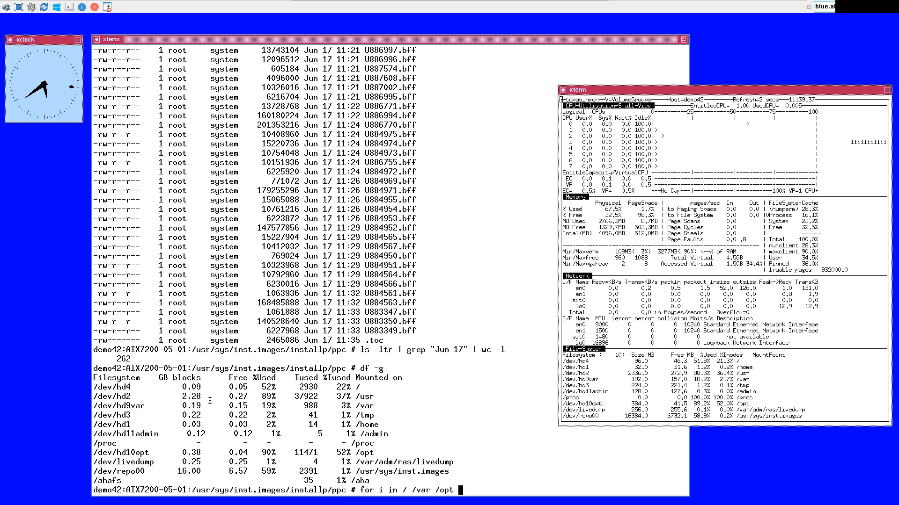
text(/usr)
text(echo $i)
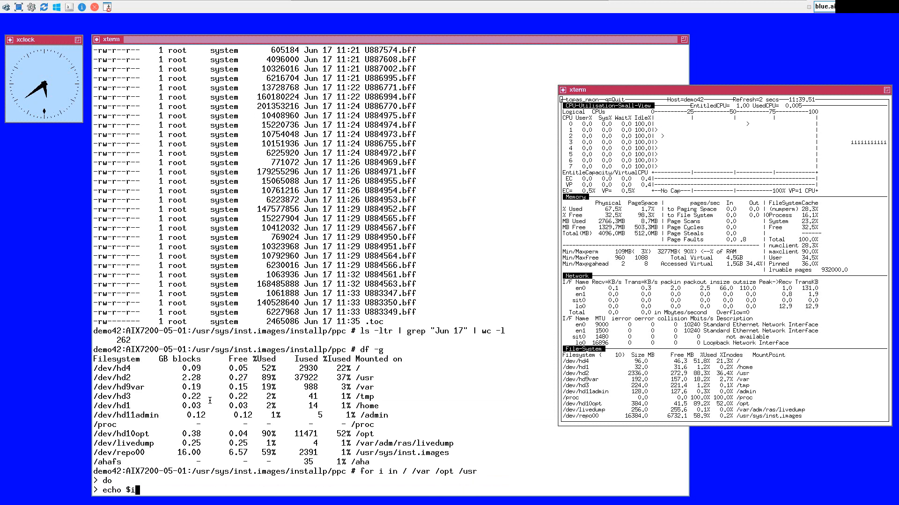
text(chfs -a size=4G $i)
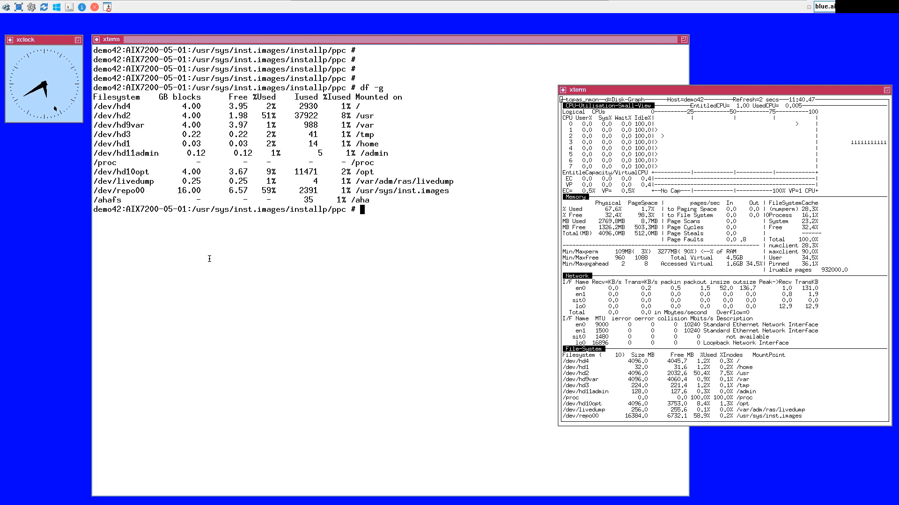
Confirm the ppc images working directory with pwd and launch smitty update_all.
text(pwd)
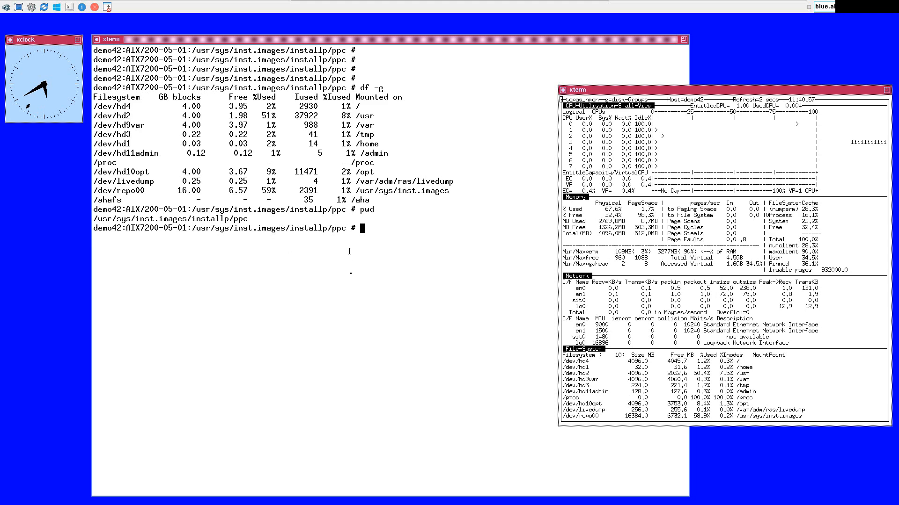
text(smi)
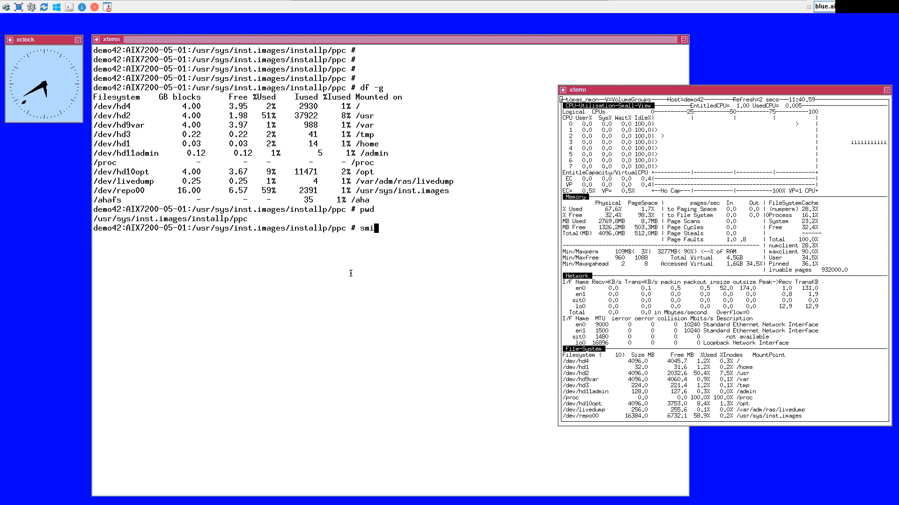
text(tty)
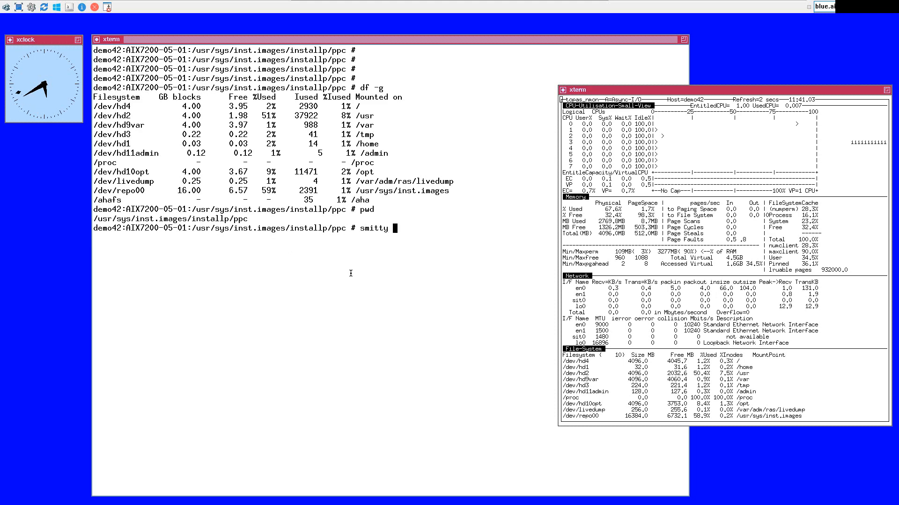
text(update)
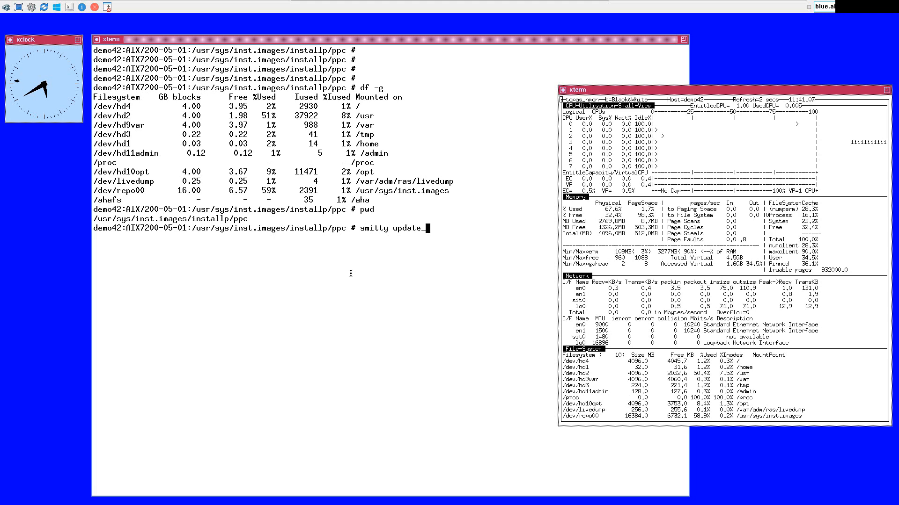
text(_all)
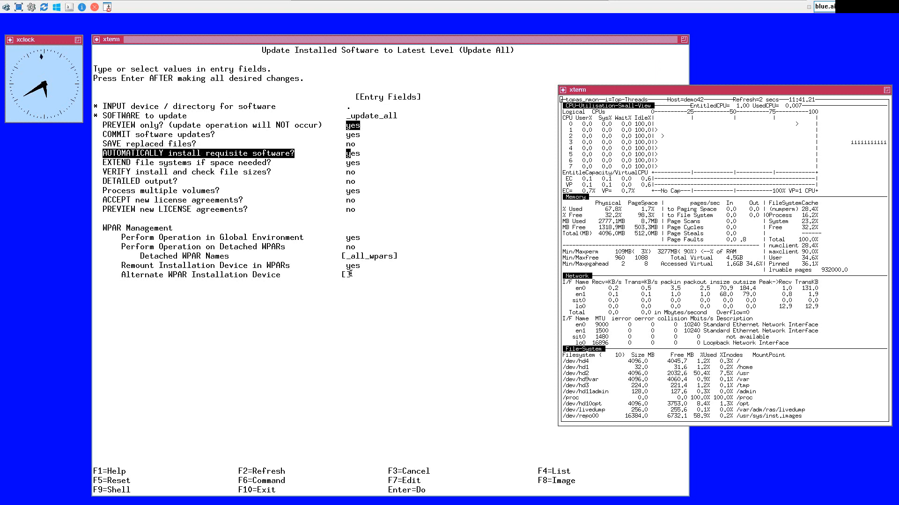
Set automatic requisite install and filesystem extension to yes and run the Update All.
key(Down)
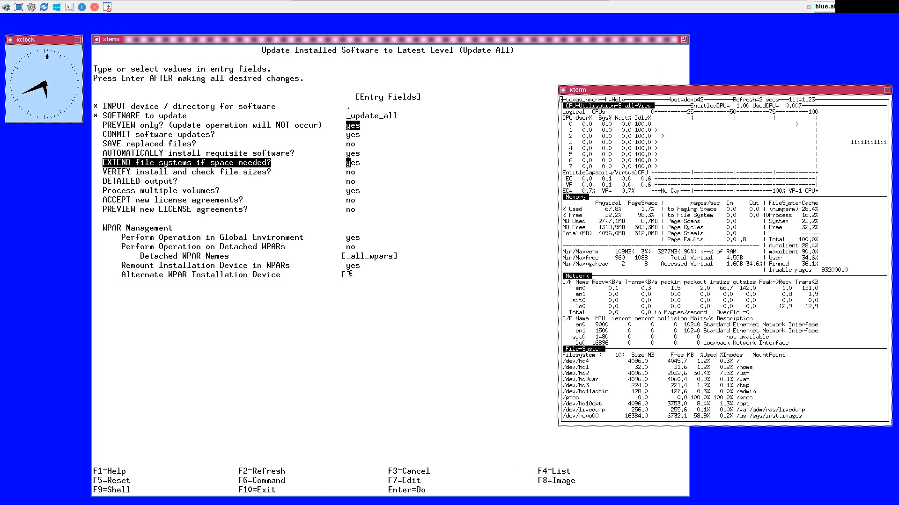
key(Down)
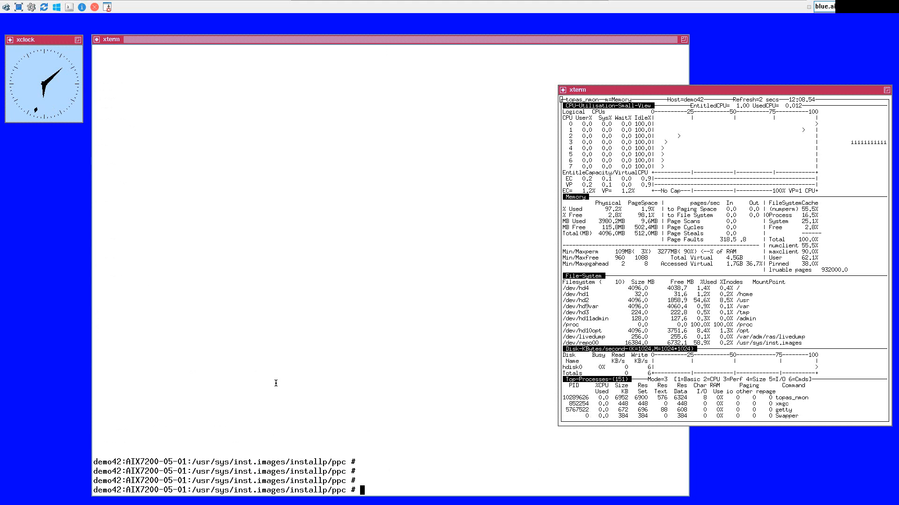
text(oslevel -s)
text(shutdown -F)
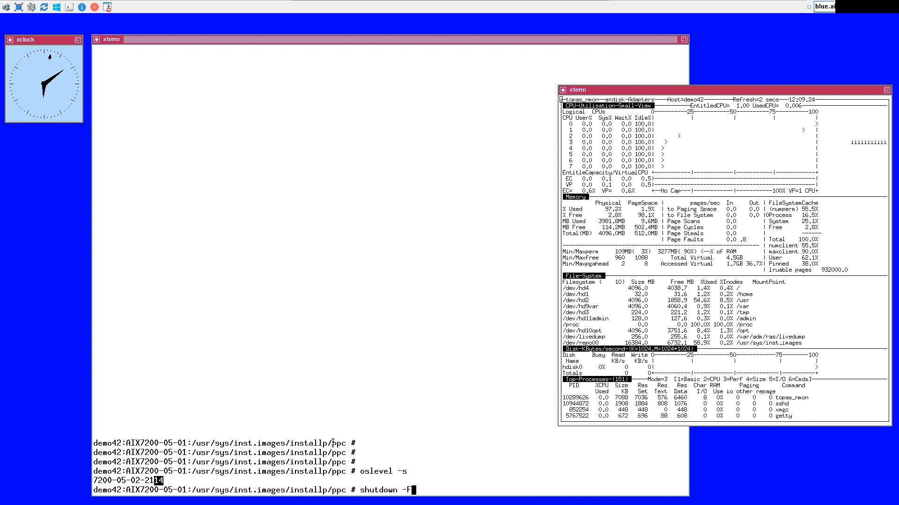
text(r)
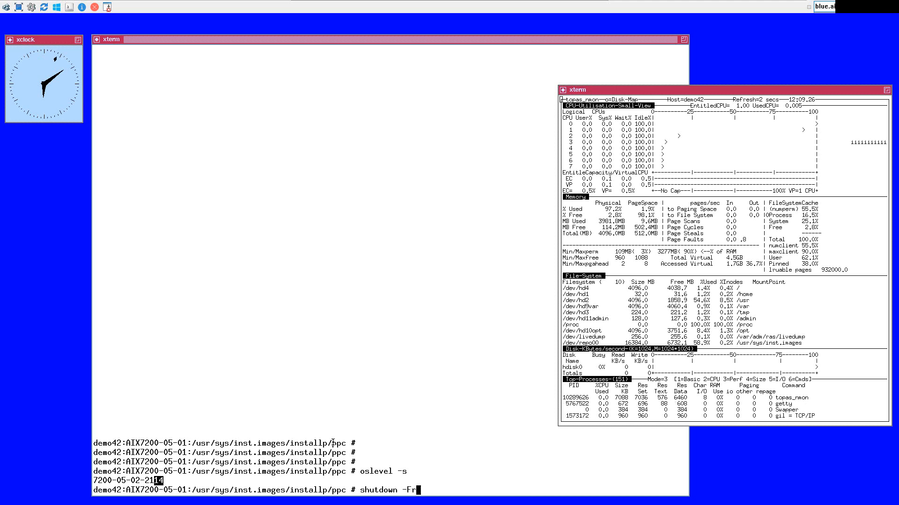